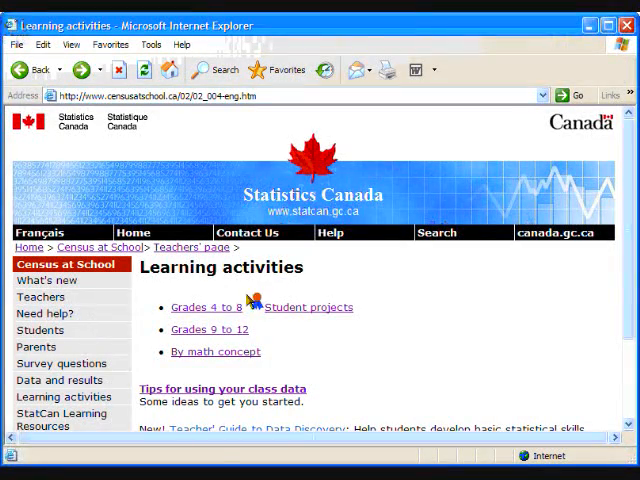
Browse the Grades 9 to 12 activities and open 'The Vitruvian theory-does it apply to you?' worksheet.
{"action": "left_click", "coordinate": [200, 307]}
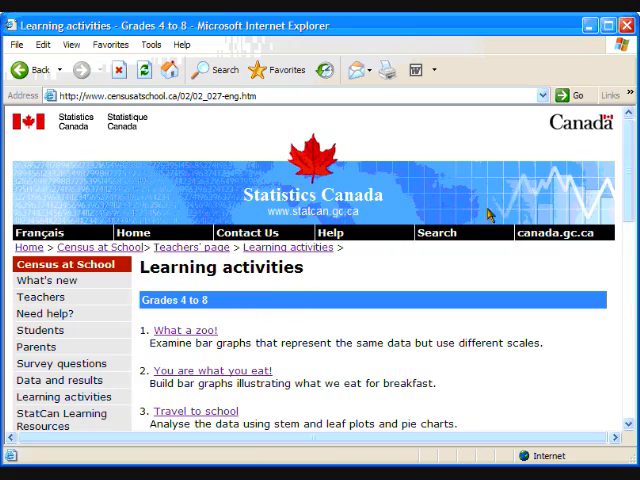
{"action": "scroll", "scroll_direction": "down", "scroll_amount": 3}
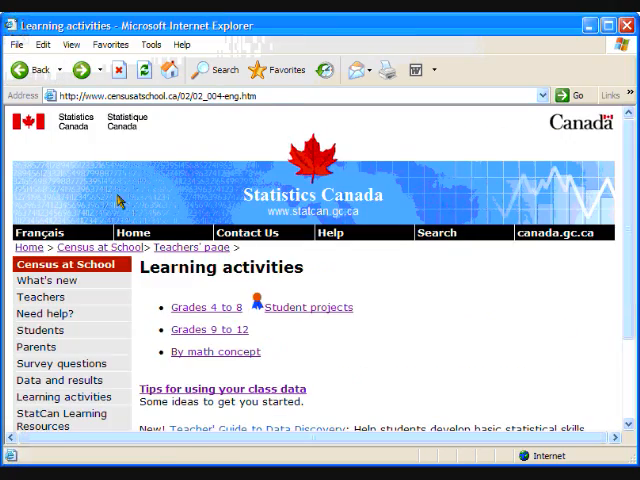
{"action": "left_click", "coordinate": [207, 329]}
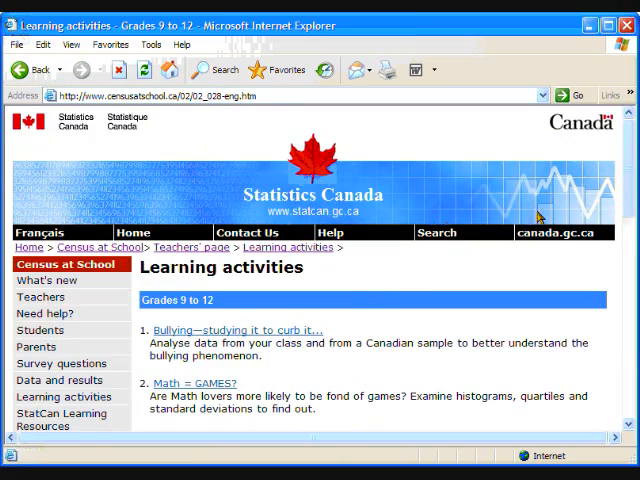
{"action": "scroll", "scroll_direction": "down", "scroll_amount": 3}
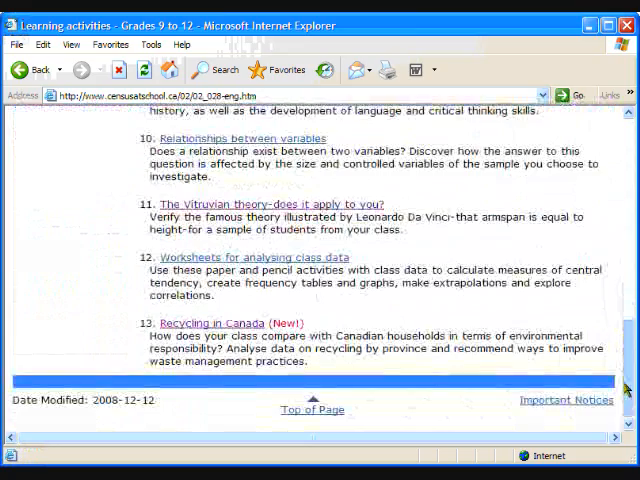
{"action": "left_click", "coordinate": [265, 204]}
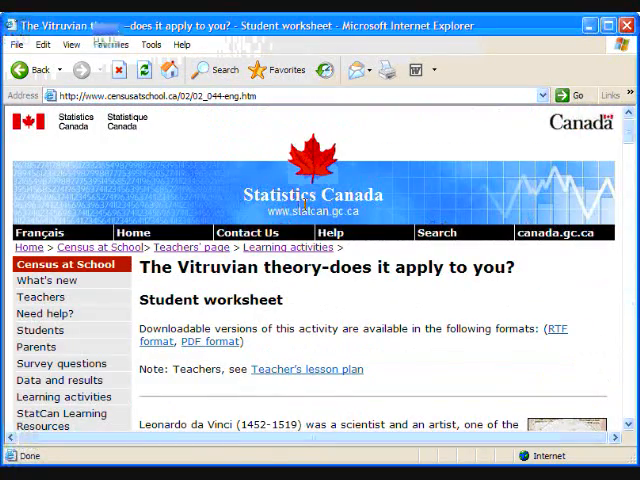
{"action": "scroll", "scroll_direction": "down", "scroll_amount": 3}
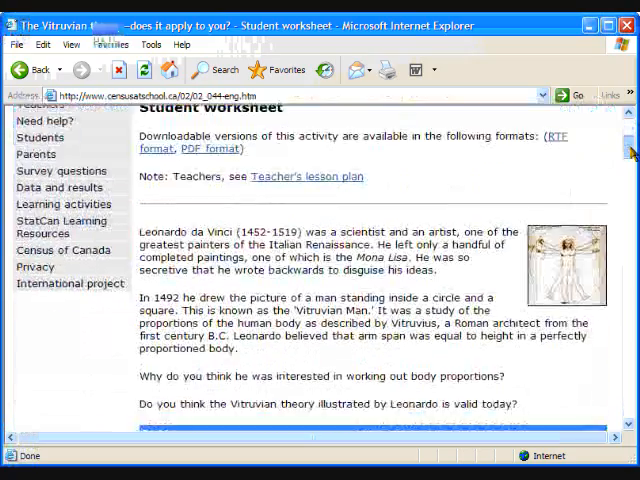
{"action": "scroll", "scroll_direction": "down", "scroll_amount": 3}
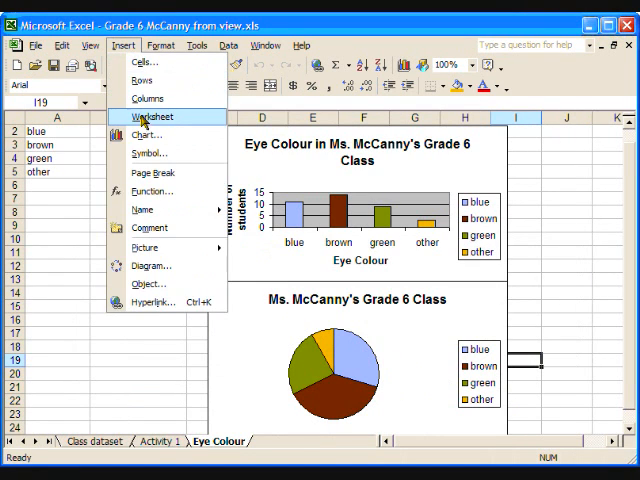
Insert a new worksheet and rename it 'Height and Arm Span'.
{"action": "left_click", "coordinate": [159, 117]}
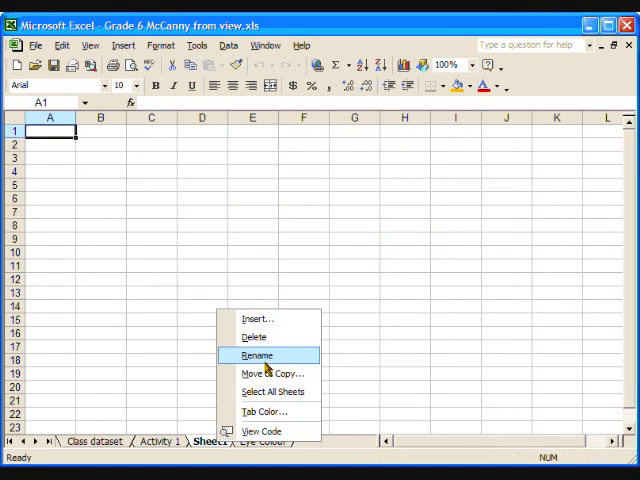
{"action": "left_click", "coordinate": [257, 355]}
{"action": "type", "text": "Height and Arm Span"}
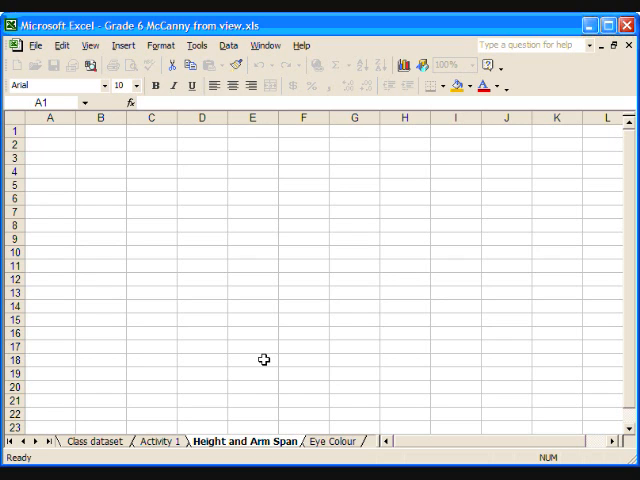
{"action": "left_click", "coordinate": [252, 360]}
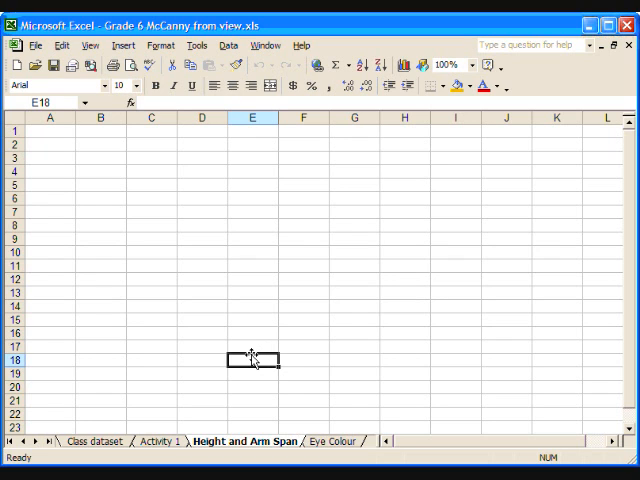
{"action": "mouse_move", "coordinate": [122, 429]}
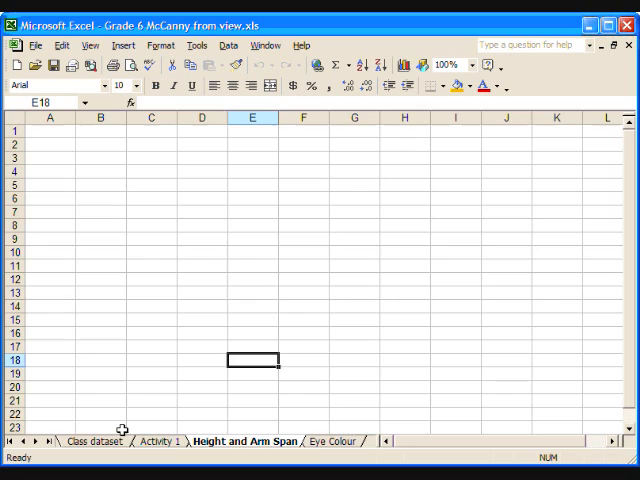
Copy the height column from Class dataset into the Height and Arm Span sheet.
{"action": "left_click", "coordinate": [91, 441]}
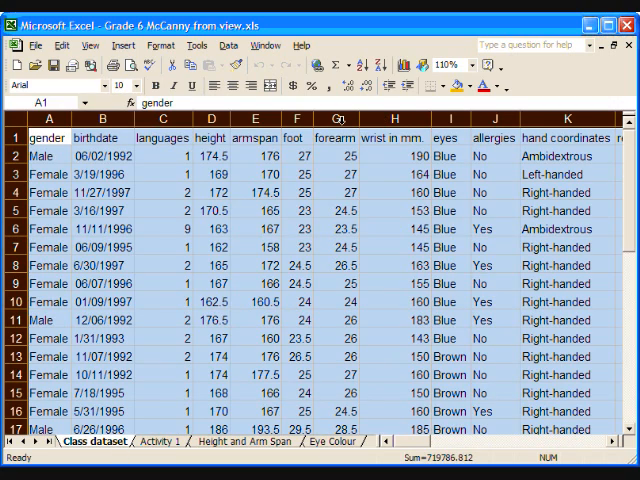
{"action": "left_click", "coordinate": [210, 137]}
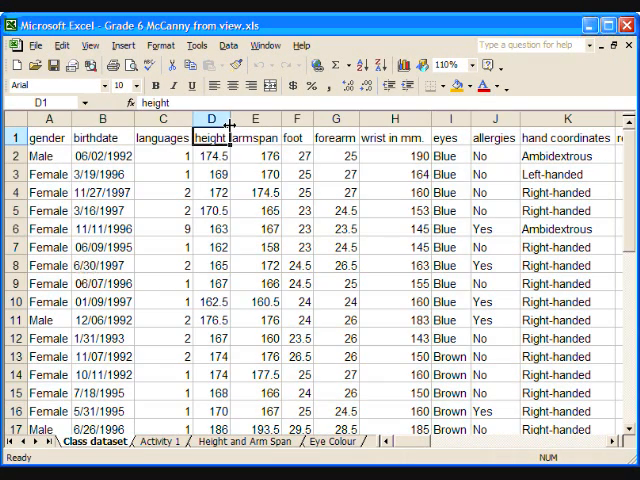
{"action": "left_click", "coordinate": [212, 118]}
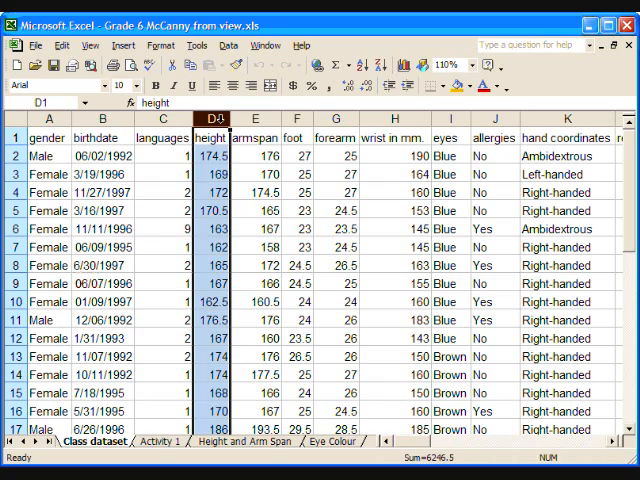
{"action": "right_click", "coordinate": [212, 118]}
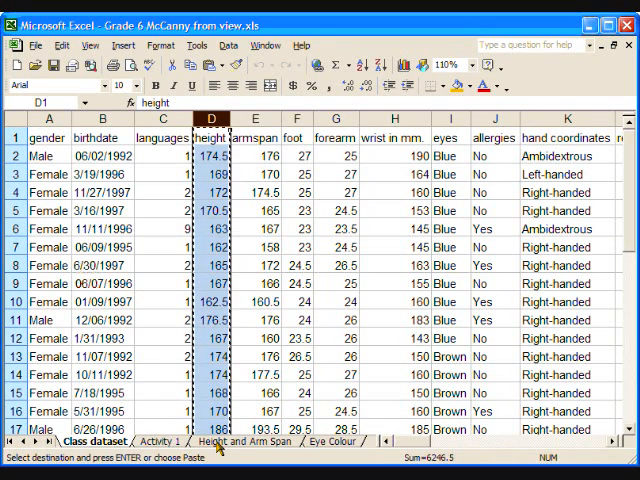
{"action": "left_click", "coordinate": [245, 441]}
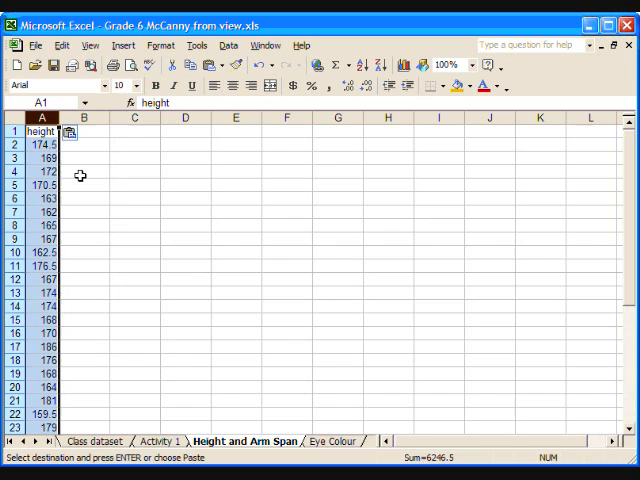
{"action": "mouse_move", "coordinate": [87, 329]}
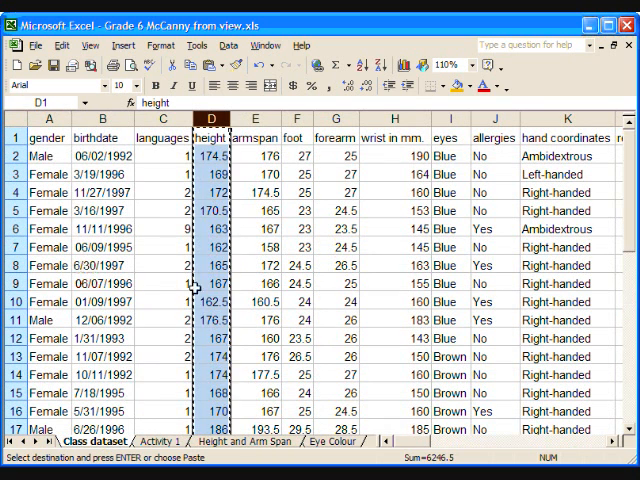
Copy the armspan column into column B and select both data columns.
{"action": "right_click", "coordinate": [256, 119]}
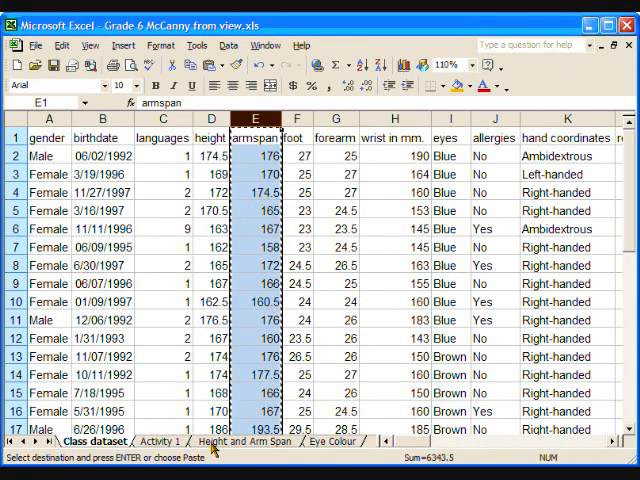
{"action": "left_click", "coordinate": [240, 441]}
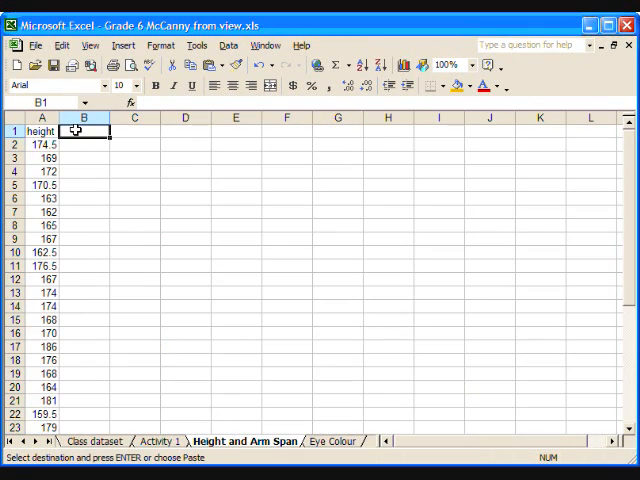
{"action": "left_click", "coordinate": [83, 131]}
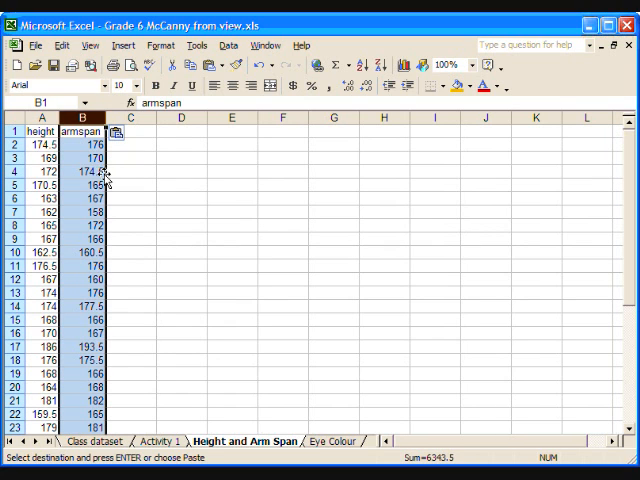
{"action": "left_click_drag", "start_coordinate": [41, 131], "coordinate": [81, 158]}
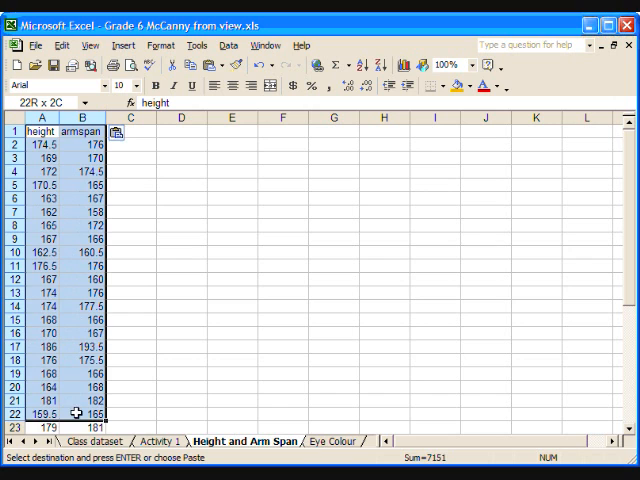
Extend the height and armspan selection down to row 38.
{"action": "scroll", "scroll_direction": "down", "scroll_amount": 3}
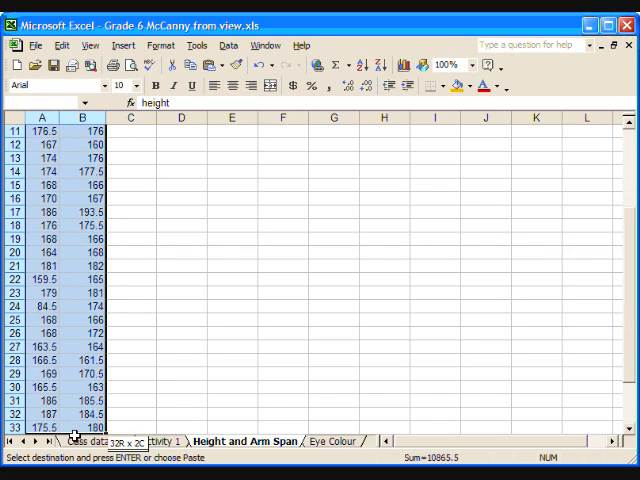
{"action": "scroll", "scroll_direction": "down", "scroll_amount": 3}
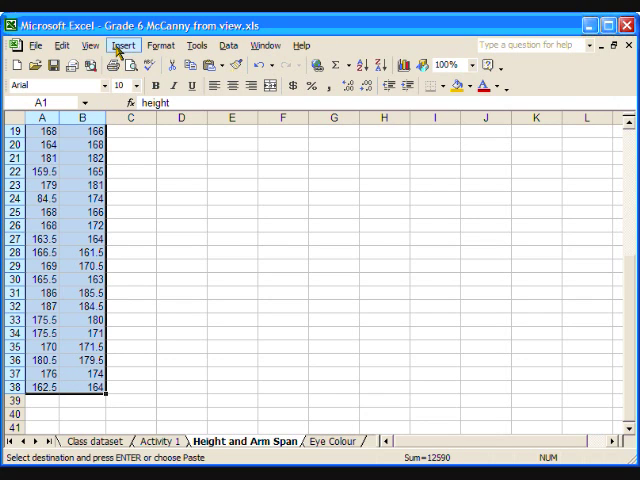
Start the Chart Wizard with XY (Scatter) as the chart type.
{"action": "left_click", "coordinate": [123, 45]}
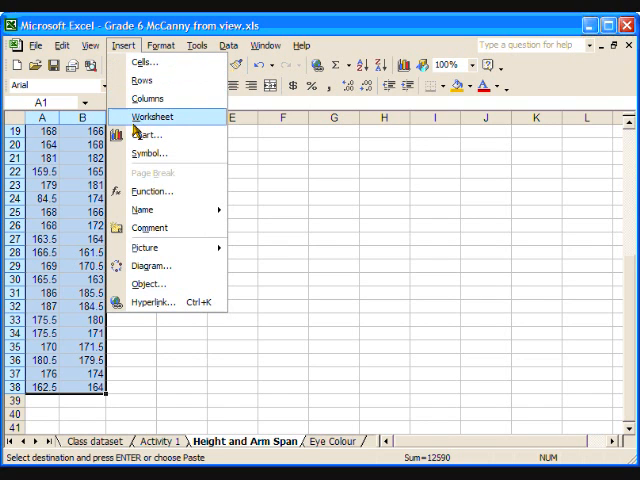
{"action": "left_click", "coordinate": [146, 134]}
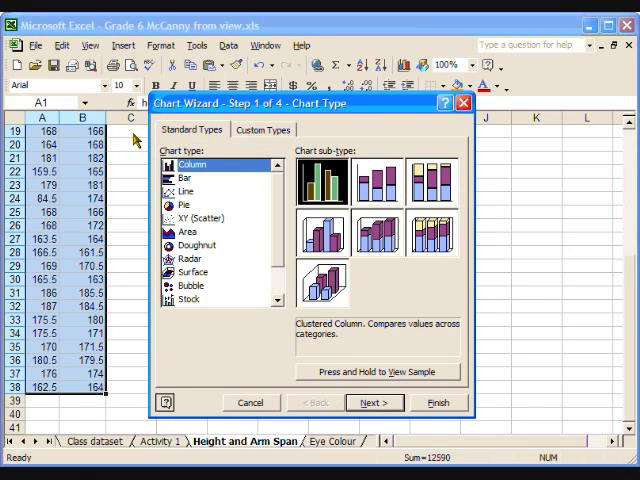
{"action": "left_click", "coordinate": [196, 218]}
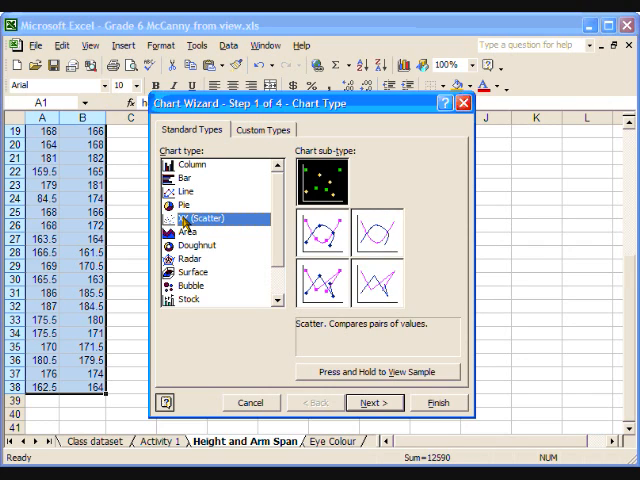
{"action": "mouse_move", "coordinate": [228, 251]}
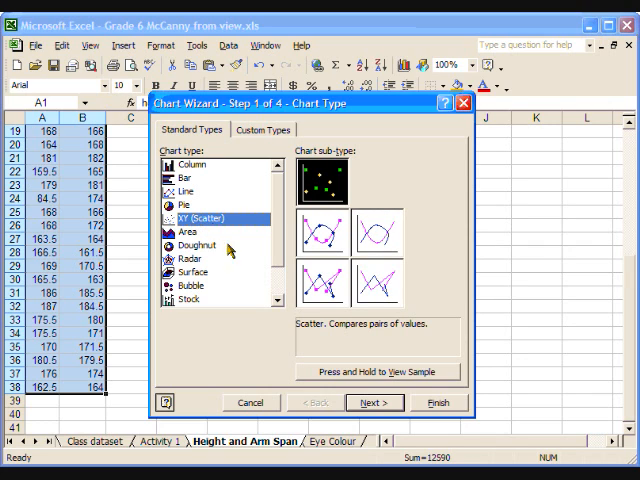
{"action": "left_click", "coordinate": [375, 402]}
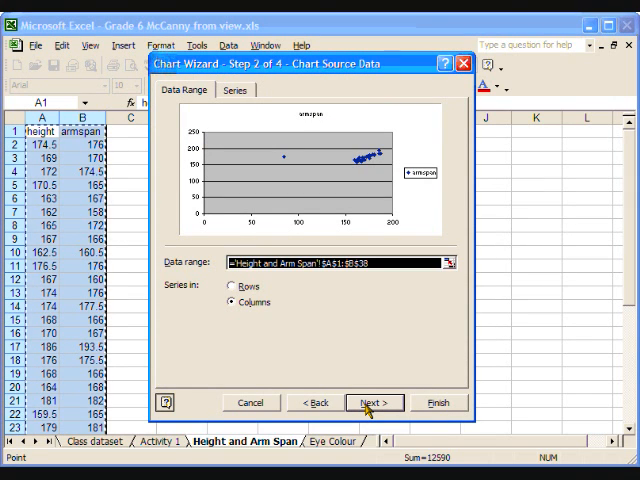
Label the axes 'Height in centimetres' and 'Arm Span in centimetres' in the wizard.
{"action": "left_click", "coordinate": [374, 402]}
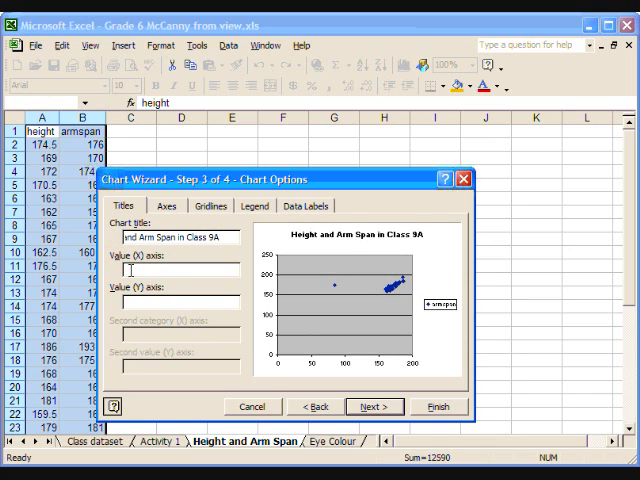
{"action": "type", "text": "Height in centimetres"}
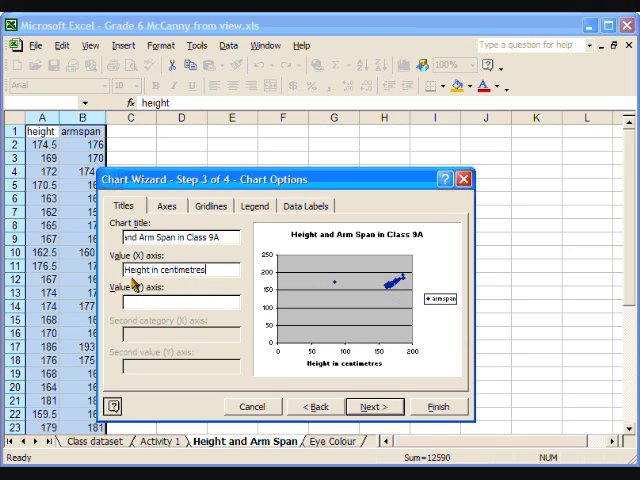
{"action": "left_click", "coordinate": [180, 300]}
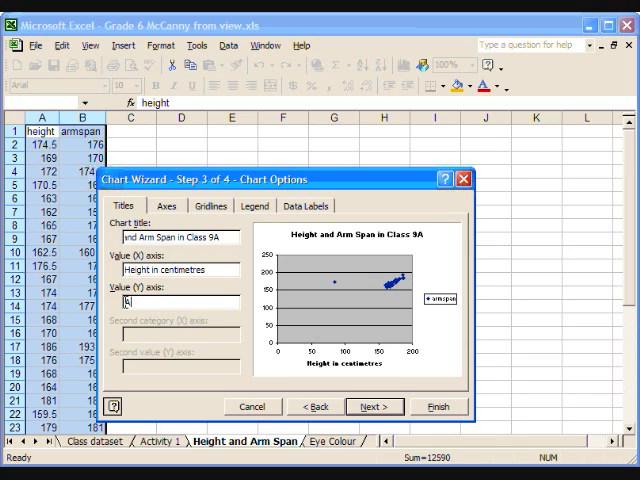
{"action": "type", "text": "Arm Span in"}
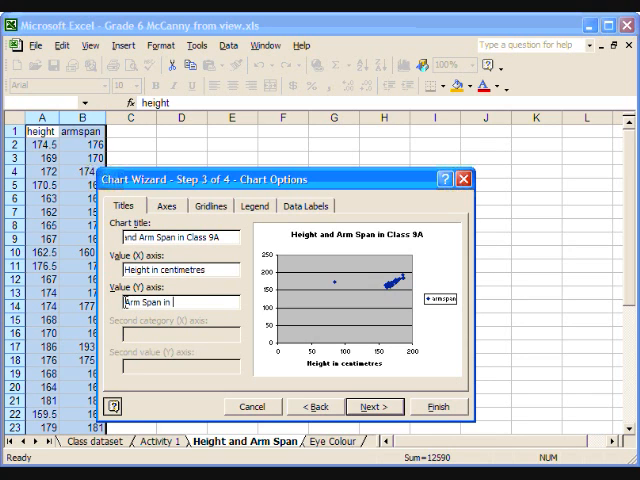
{"action": "type", "text": "Arm Span in centimetres"}
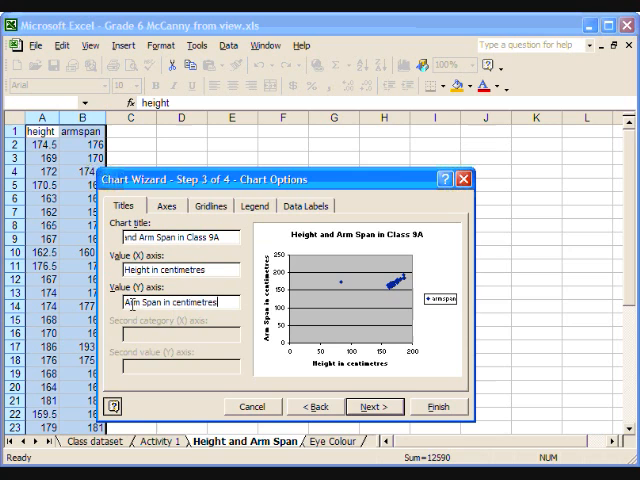
{"action": "left_click", "coordinate": [374, 406]}
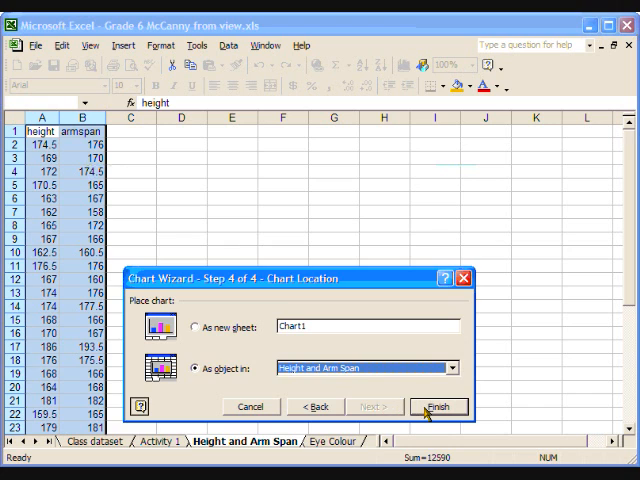
Finish the wizard with the chart on Height and Arm Span, then select the X axis.
{"action": "left_click", "coordinate": [438, 406]}
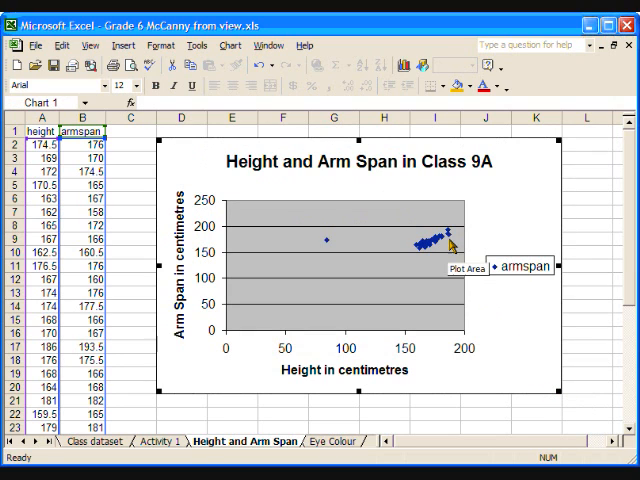
{"action": "mouse_move", "coordinate": [425, 265]}
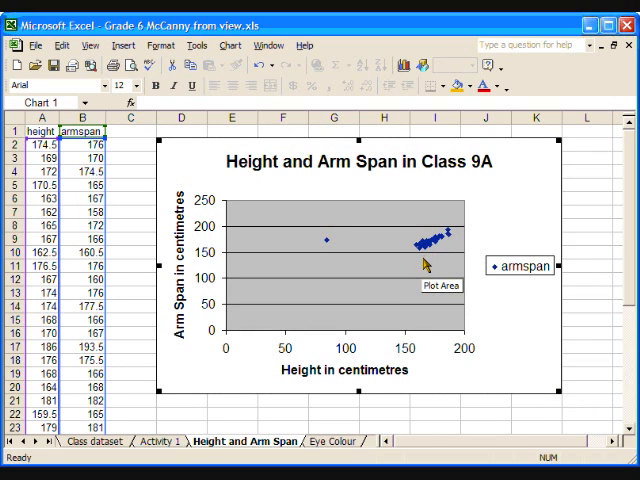
{"action": "mouse_move", "coordinate": [225, 352]}
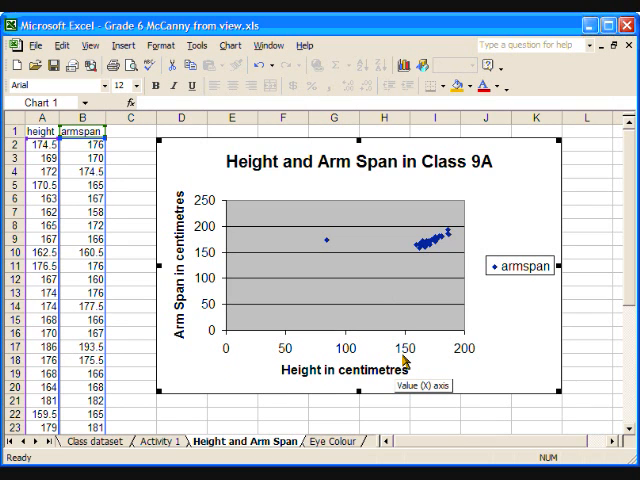
{"action": "mouse_move", "coordinate": [208, 360]}
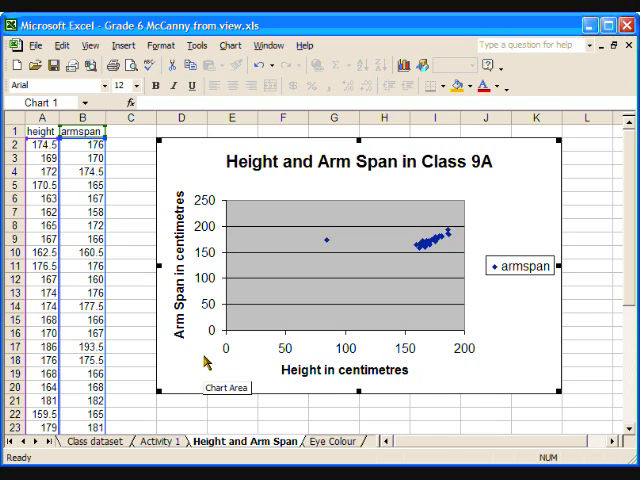
{"action": "mouse_move", "coordinate": [205, 254]}
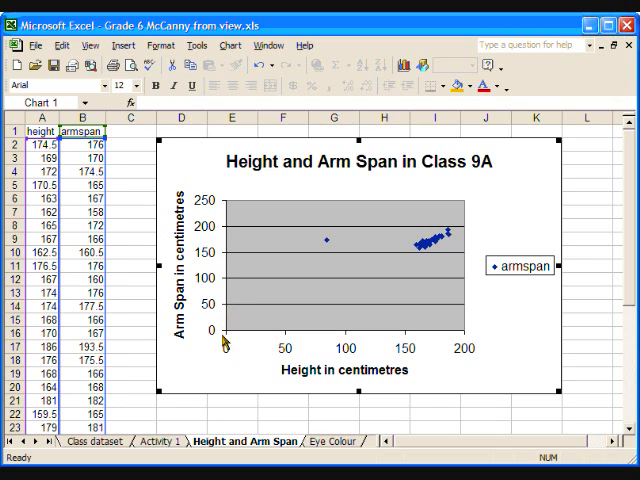
{"action": "left_click", "coordinate": [225, 357]}
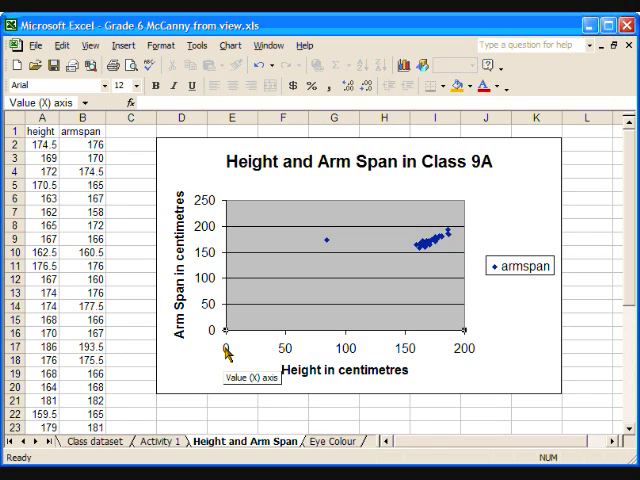
Set the horizontal axis scale to minimum 130, major unit 10, minor unit 5.
{"action": "right_click", "coordinate": [230, 353]}
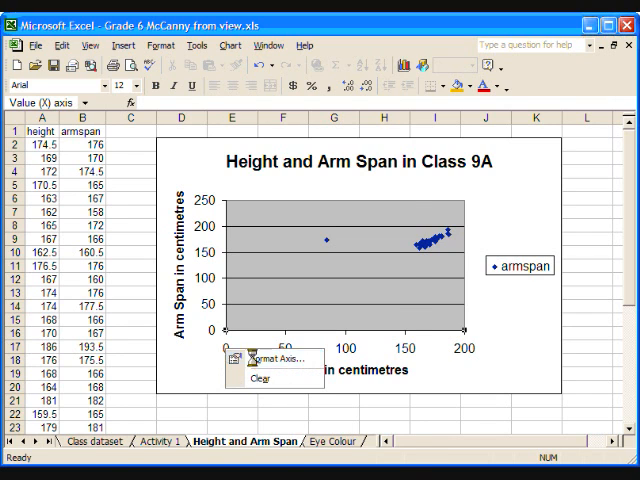
{"action": "left_click", "coordinate": [264, 358]}
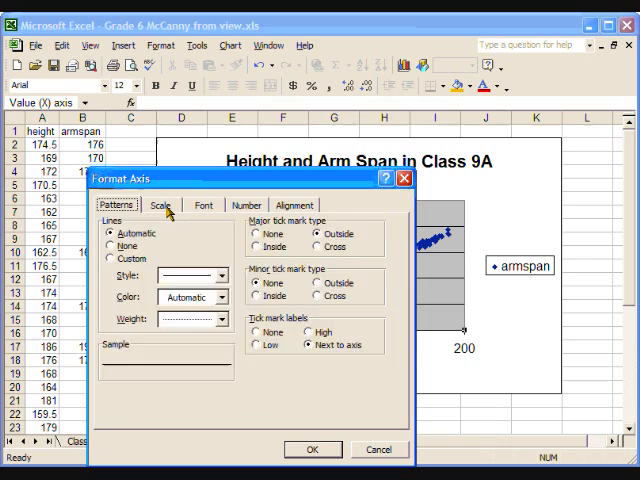
{"action": "left_click", "coordinate": [161, 205]}
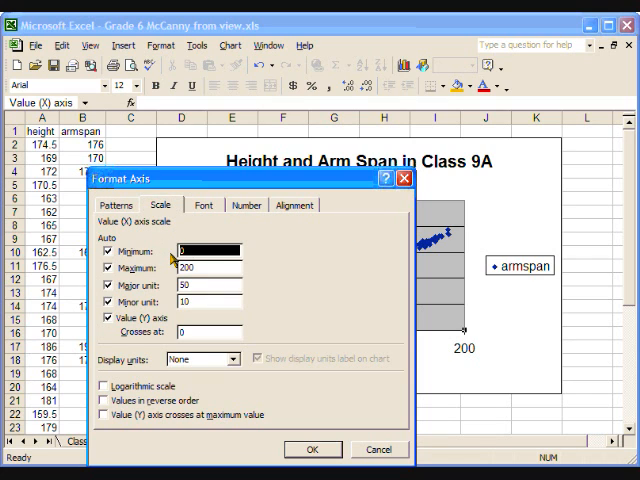
{"action": "type", "text": "130"}
{"action": "left_click", "coordinate": [209, 284]}
{"action": "type", "text": "10"}
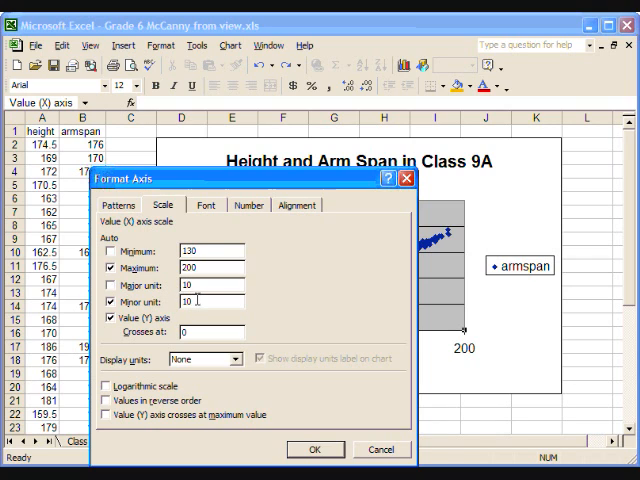
{"action": "left_click", "coordinate": [111, 301]}
{"action": "type", "text": "5"}
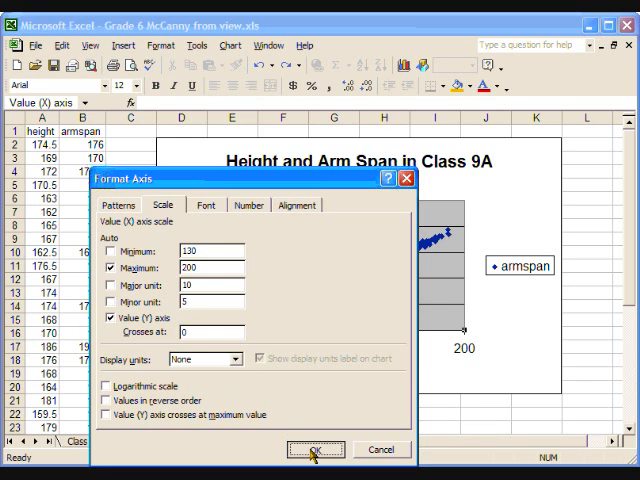
{"action": "left_click", "coordinate": [314, 449]}
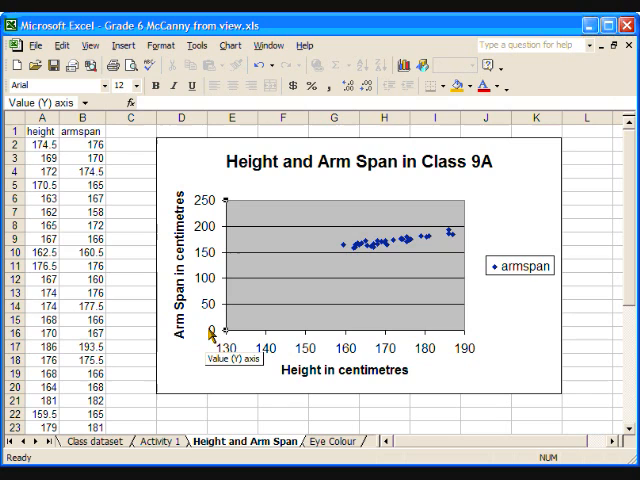
Set the vertical arm span axis minimum to 130.
{"action": "right_click", "coordinate": [210, 335]}
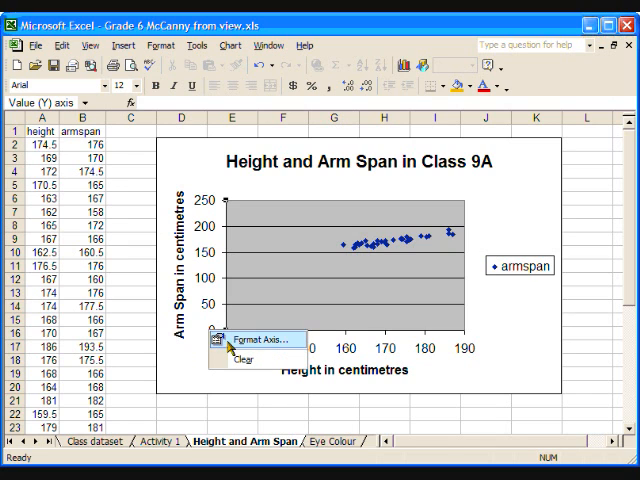
{"action": "left_click", "coordinate": [261, 338]}
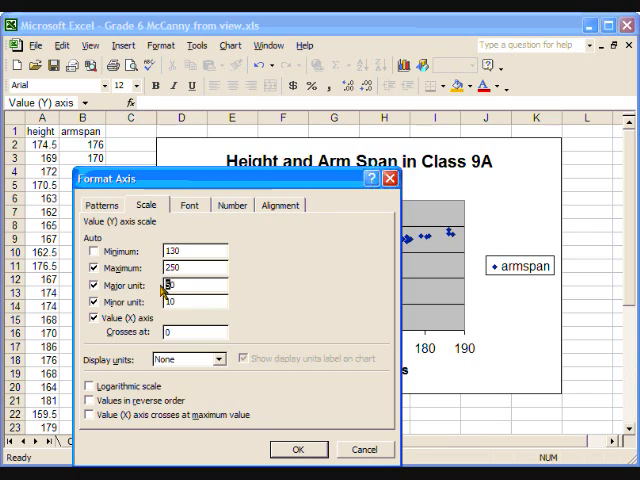
{"action": "left_click", "coordinate": [298, 449]}
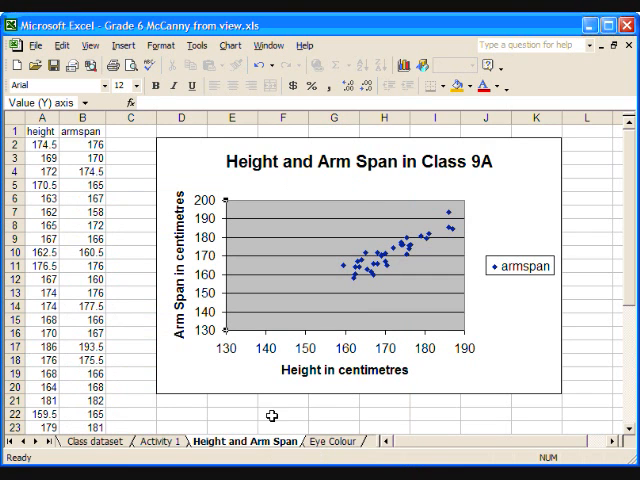
{"action": "mouse_move", "coordinate": [437, 253]}
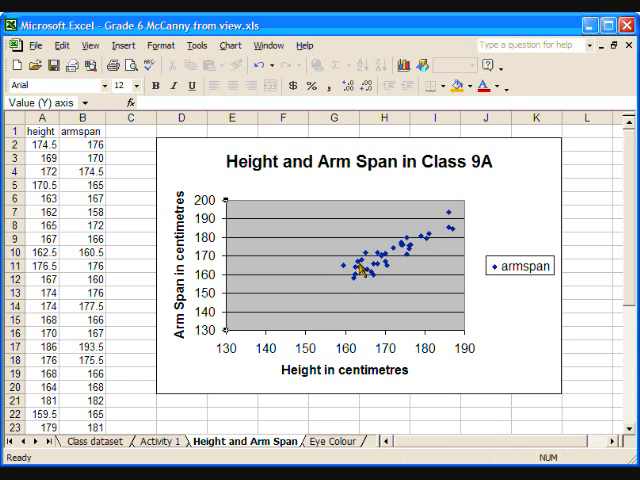
{"action": "mouse_move", "coordinate": [490, 272]}
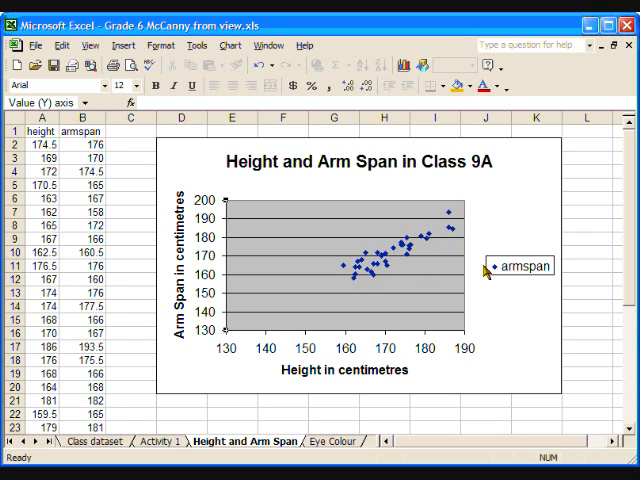
Clear the legend from the chart.
{"action": "left_click", "coordinate": [525, 267]}
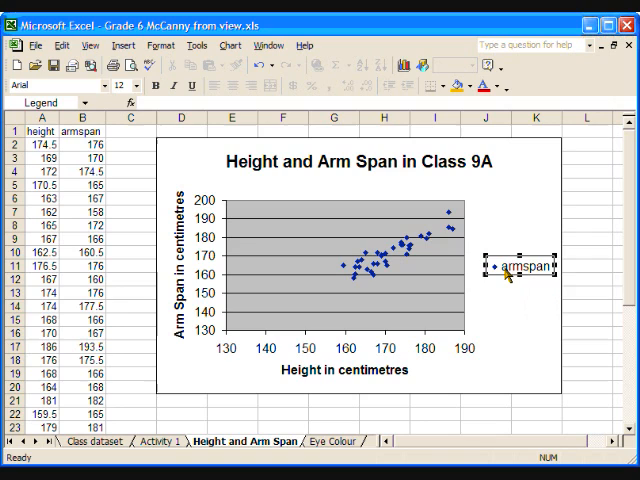
{"action": "right_click", "coordinate": [517, 267]}
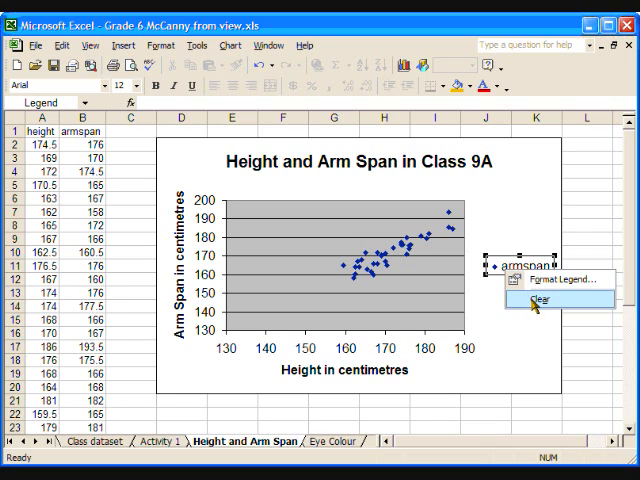
{"action": "left_click", "coordinate": [531, 300]}
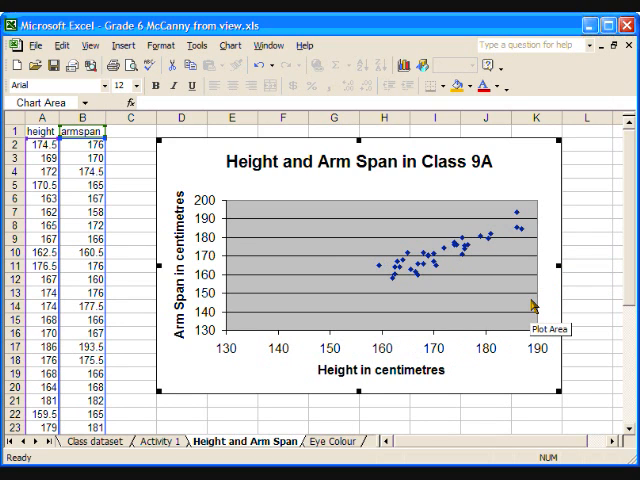
{"action": "mouse_move", "coordinate": [527, 307]}
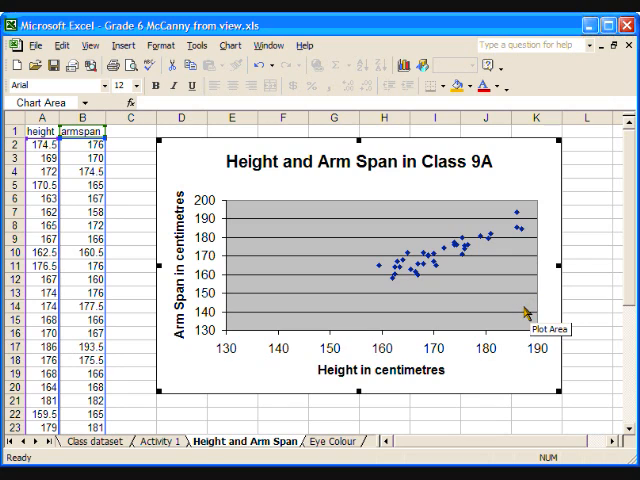
{"action": "mouse_move", "coordinate": [387, 285]}
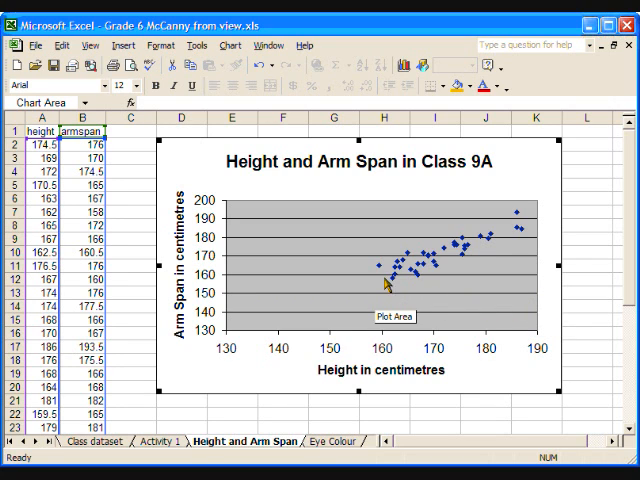
{"action": "mouse_move", "coordinate": [517, 222]}
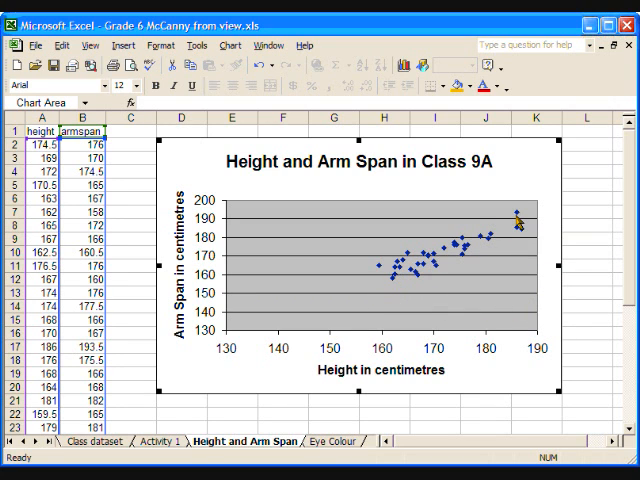
{"action": "mouse_move", "coordinate": [380, 368]}
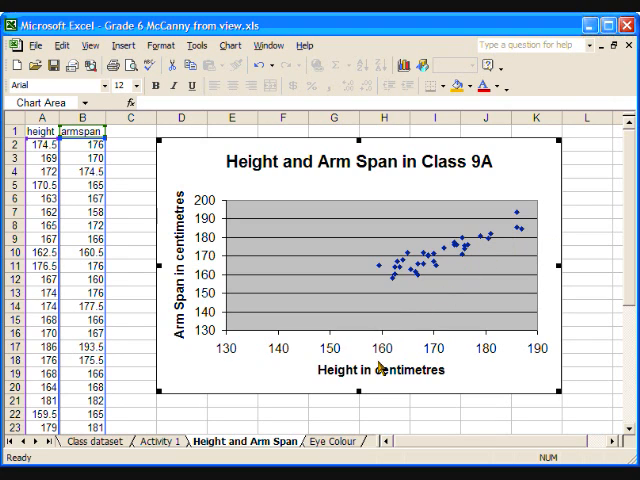
{"action": "mouse_move", "coordinate": [238, 282]}
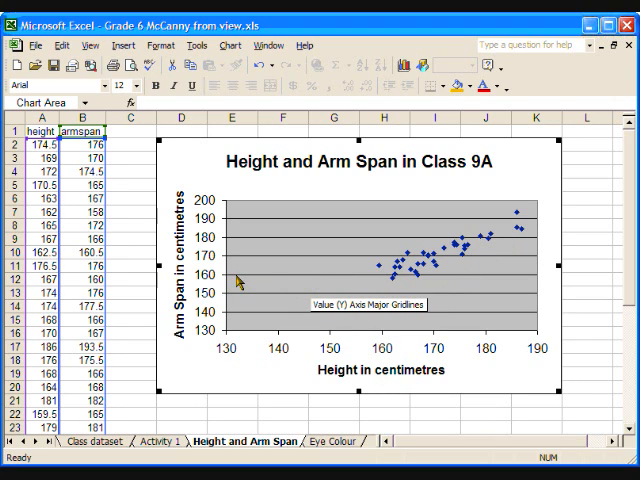
{"action": "mouse_move", "coordinate": [493, 223]}
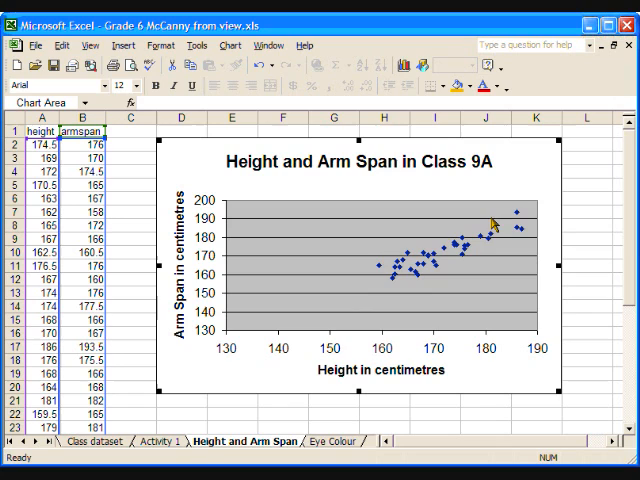
{"action": "mouse_move", "coordinate": [543, 205]}
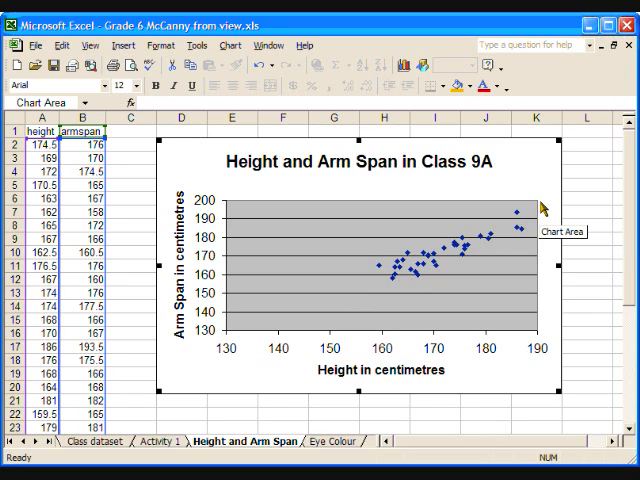